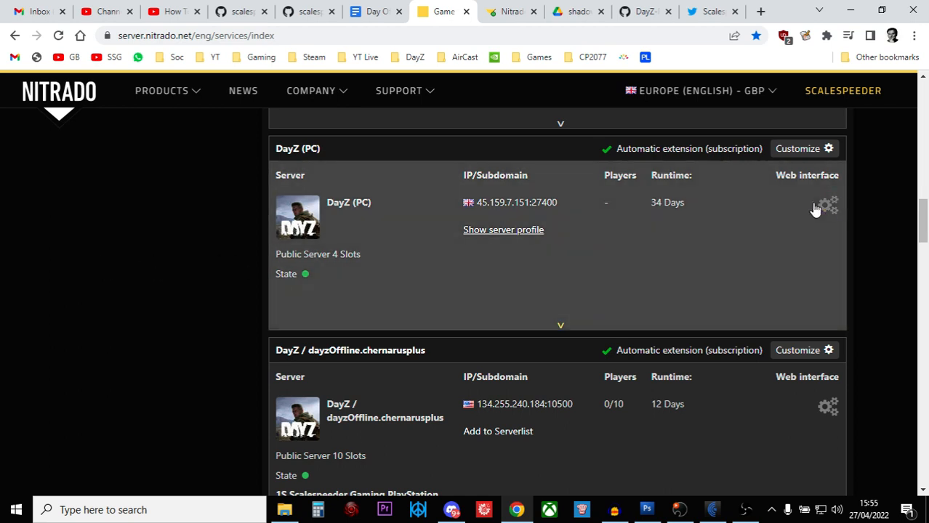
Open the DayZ (PC) server's web interface dashboard and scroll toward Tools
{"action": "left_click", "coordinate": [828, 205]}
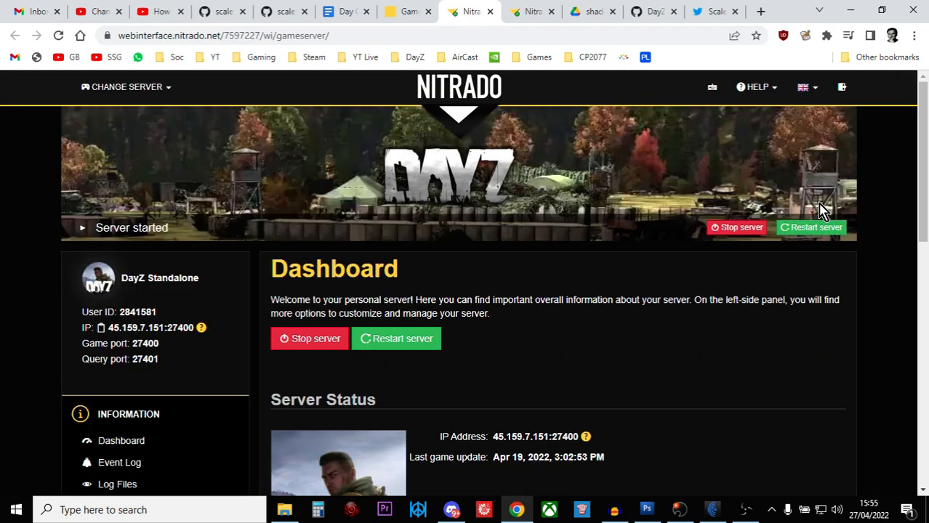
{"action": "scroll", "scroll_direction": "down", "scroll_amount": 3}
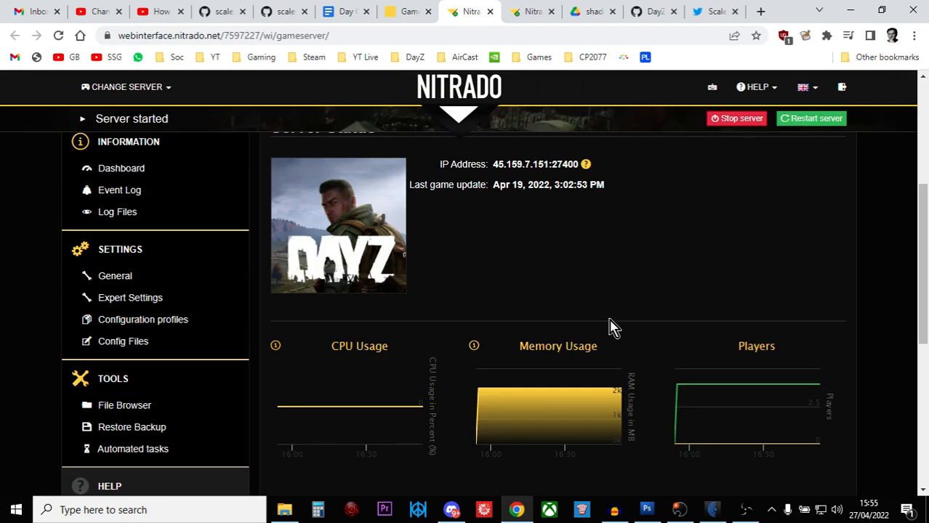
{"action": "scroll", "scroll_direction": "down", "scroll_amount": 3}
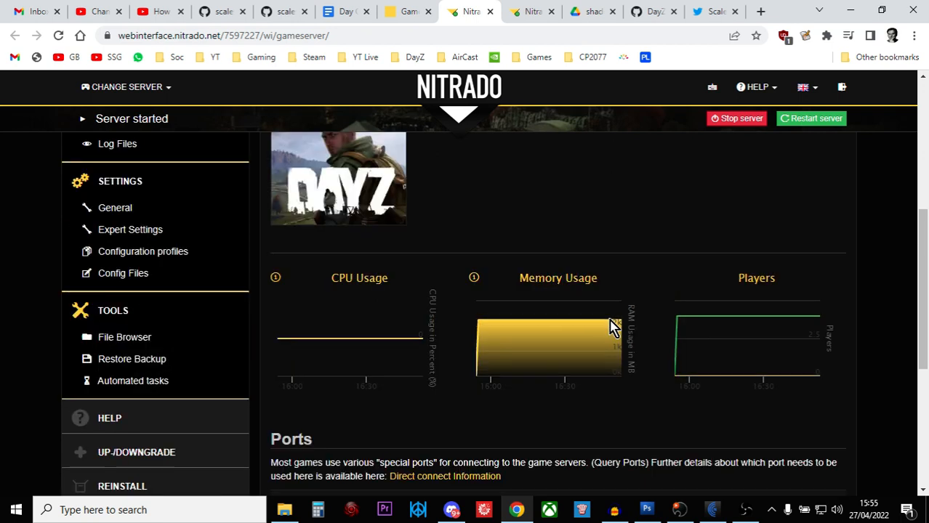
{"action": "mouse_move", "coordinate": [609, 326]}
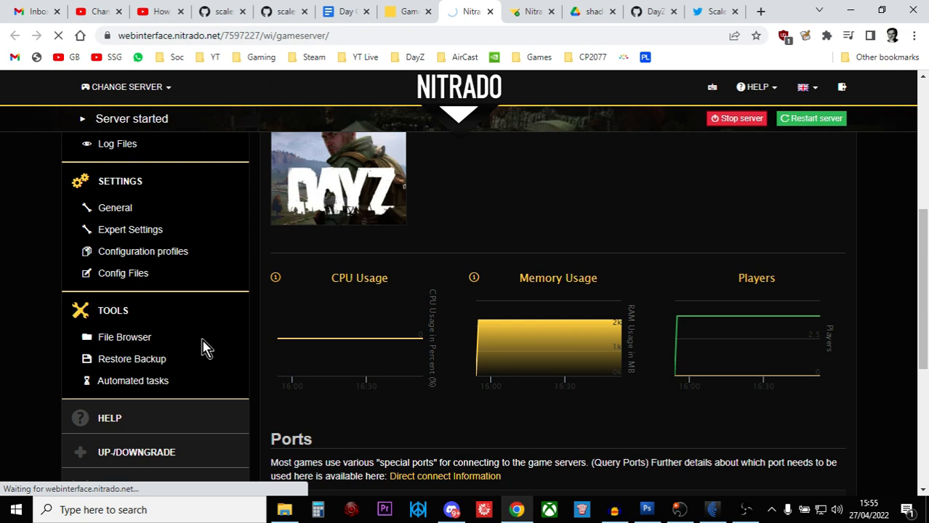
Open File Browser, enter dayzstandalone, and scroll down to the config folder
{"action": "left_click", "coordinate": [124, 337]}
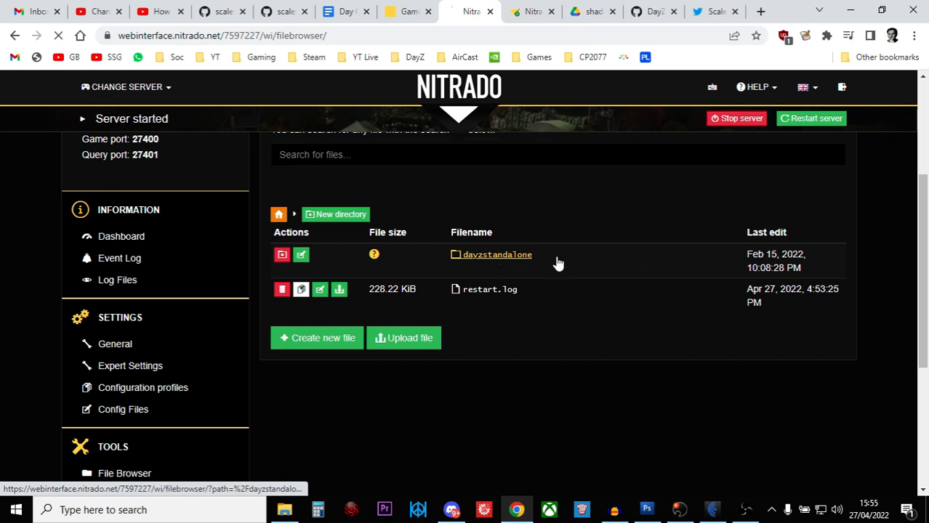
{"action": "left_click", "coordinate": [497, 254]}
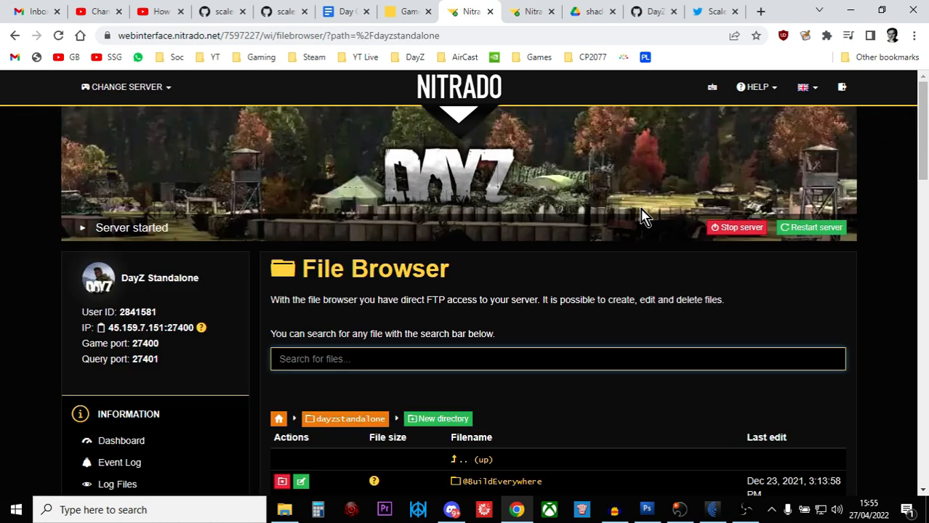
{"action": "scroll", "scroll_direction": "down", "scroll_amount": 3}
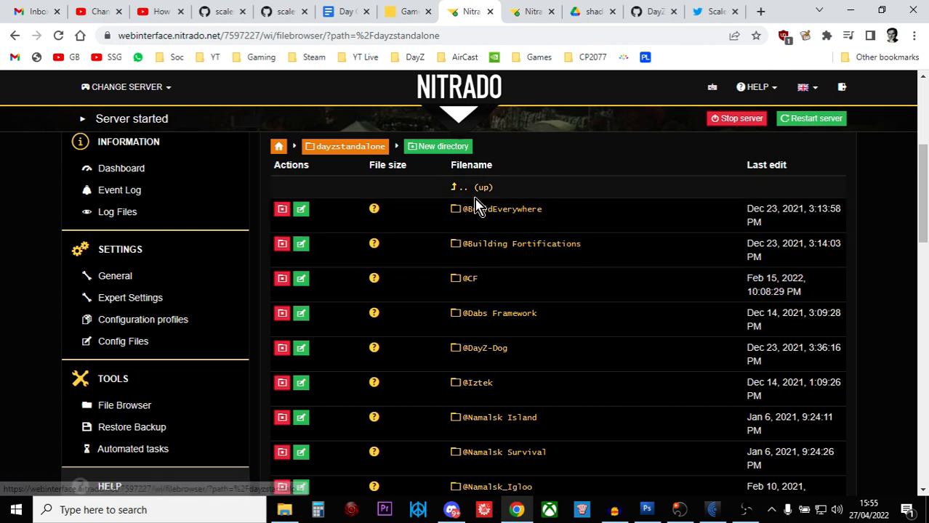
{"action": "mouse_move", "coordinate": [502, 208]}
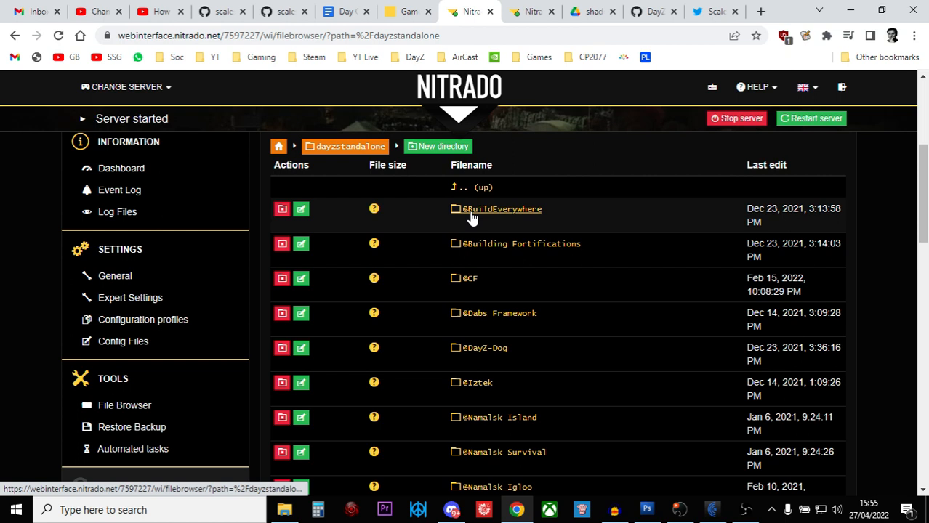
{"action": "scroll", "scroll_direction": "down", "scroll_amount": 3}
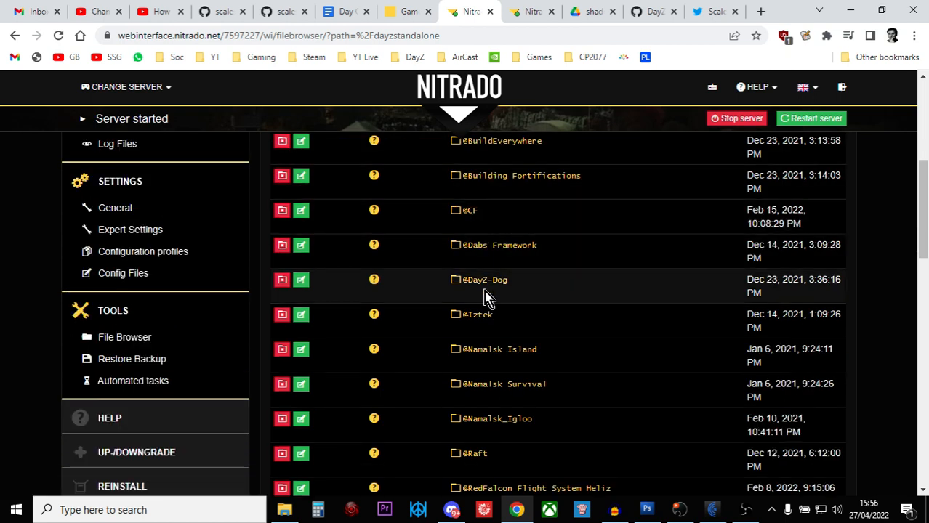
{"action": "scroll", "scroll_direction": "down", "scroll_amount": 3}
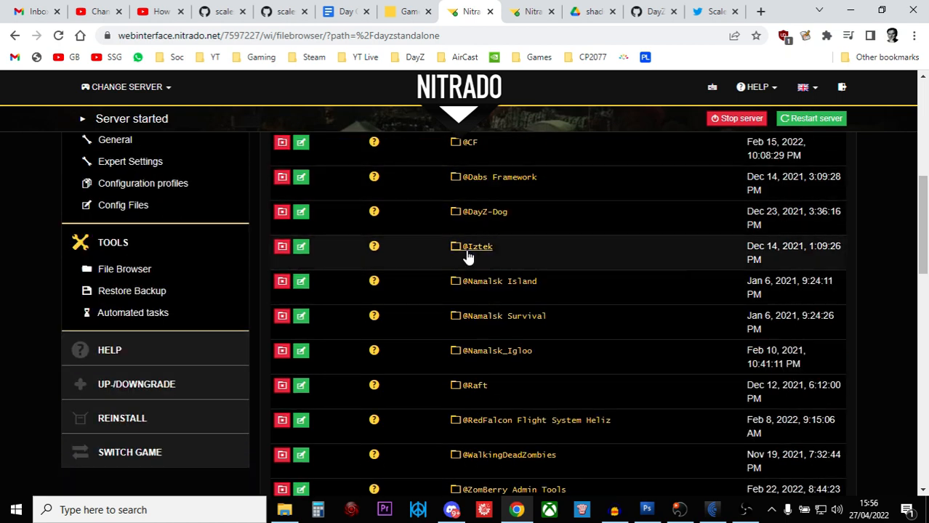
{"action": "mouse_move", "coordinate": [476, 306]}
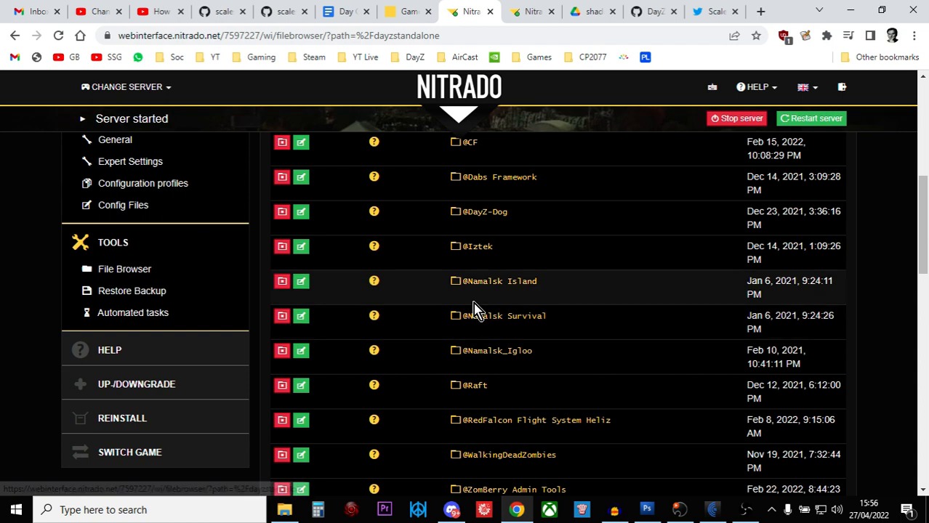
{"action": "scroll", "scroll_direction": "down", "scroll_amount": 3}
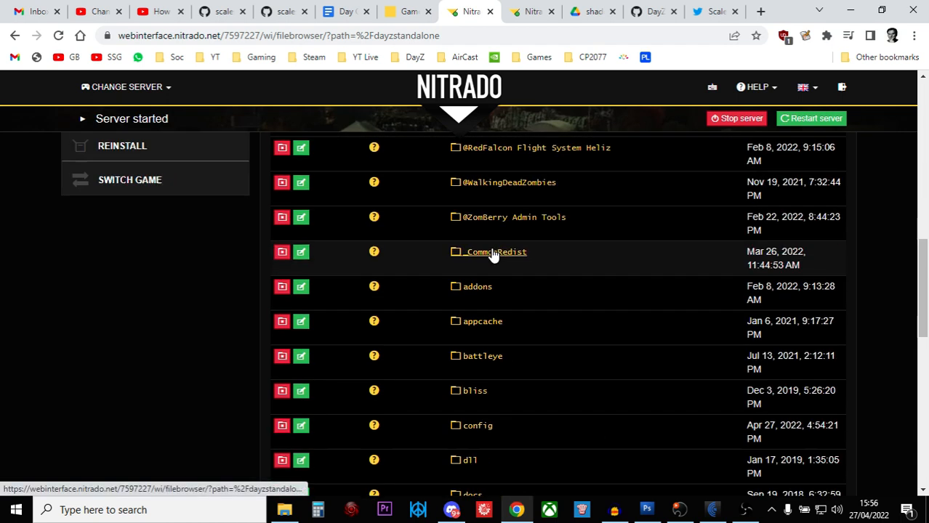
{"action": "scroll", "scroll_direction": "down", "scroll_amount": 3}
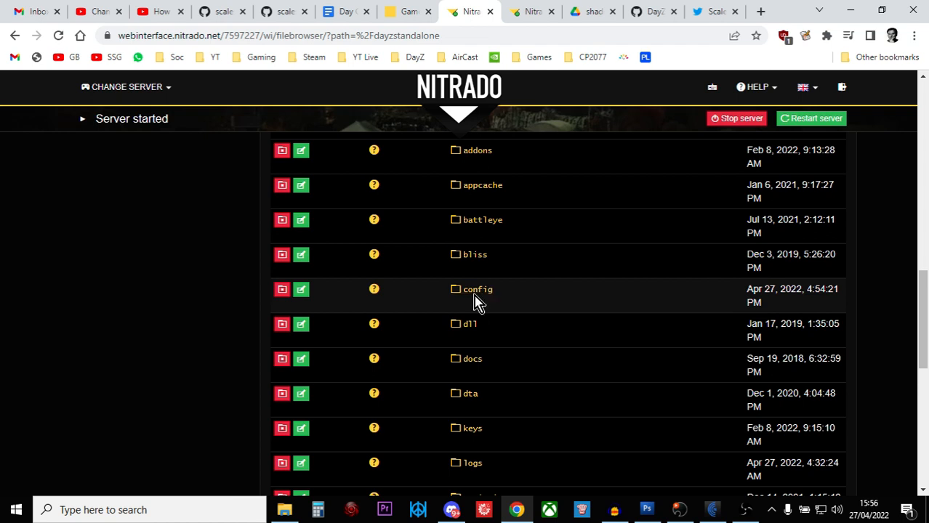
{"action": "mouse_move", "coordinate": [477, 290]}
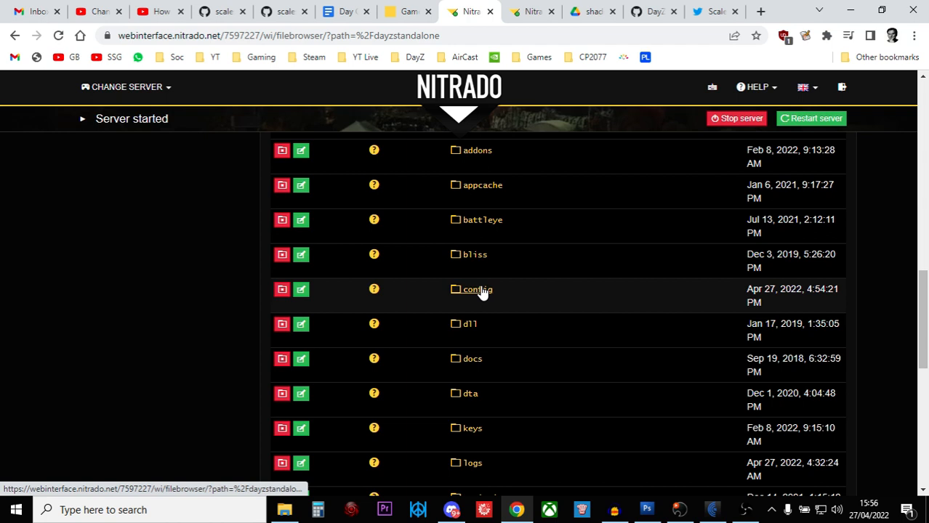
{"action": "mouse_move", "coordinate": [523, 296]}
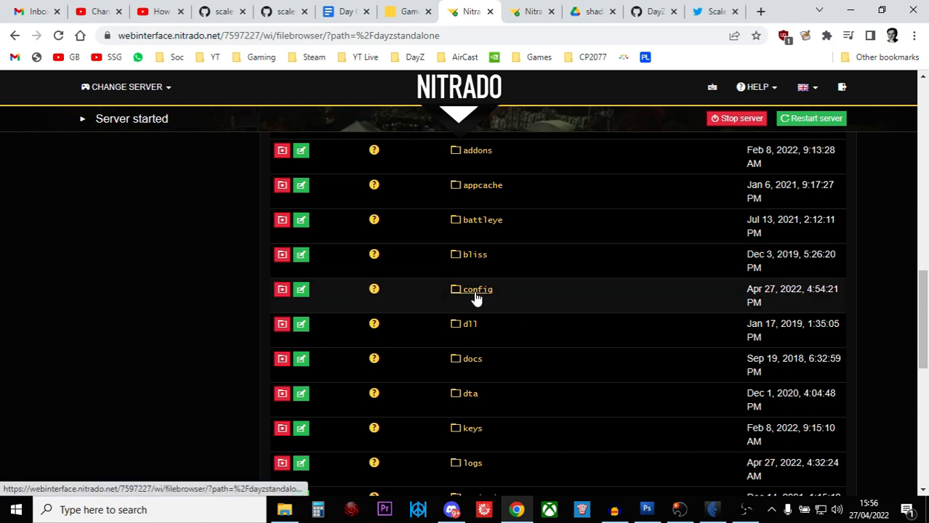
{"action": "mouse_move", "coordinate": [476, 289]}
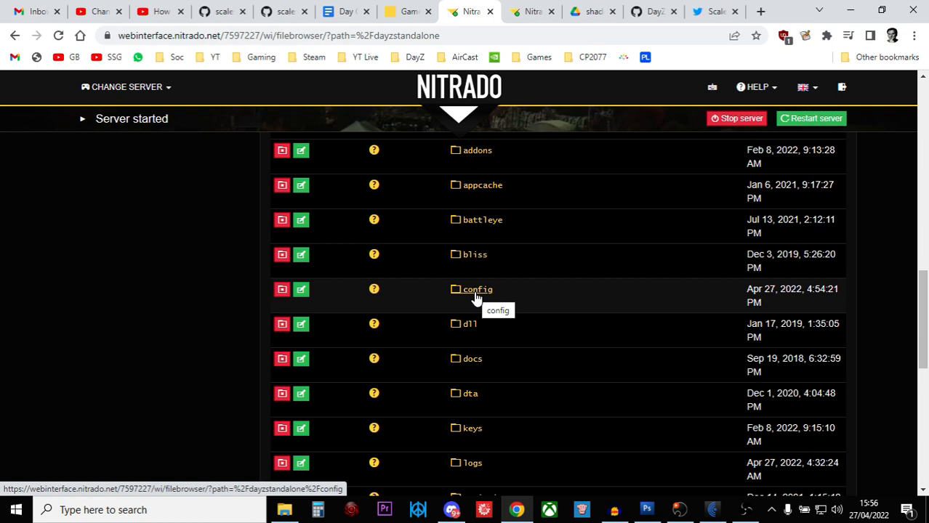
Open the config folder listing BuildingFortifications, Dayz-Dog, KeyCardSystem, RFFSHeli and crash logs
{"action": "left_click", "coordinate": [477, 289]}
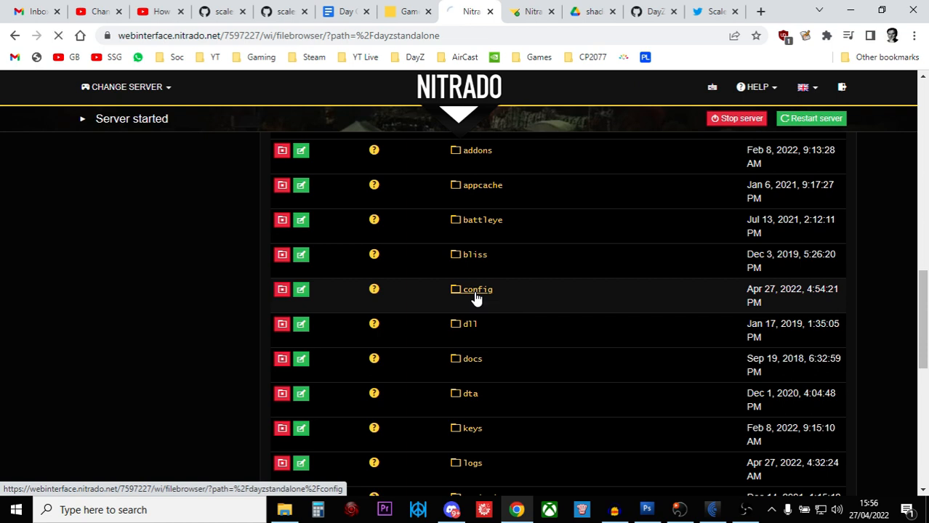
{"action": "left_click", "coordinate": [477, 289]}
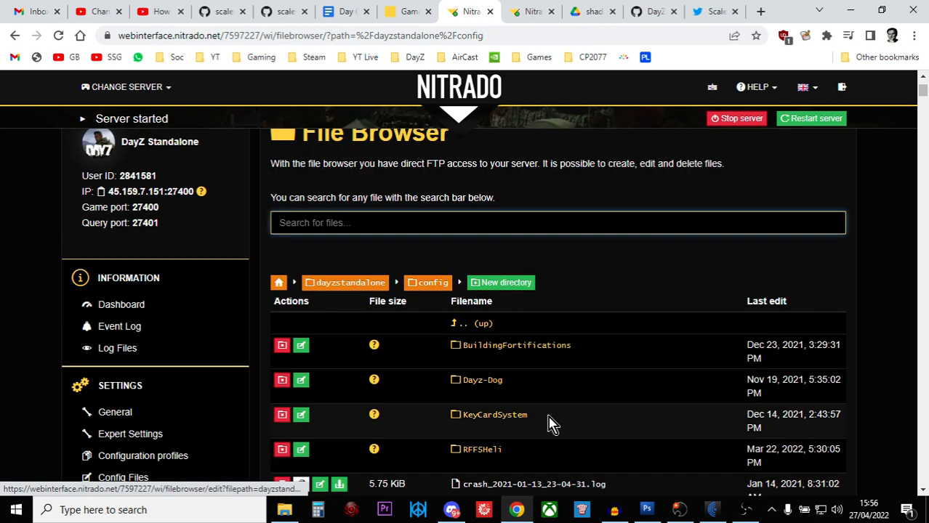
{"action": "scroll", "scroll_direction": "down", "scroll_amount": 3}
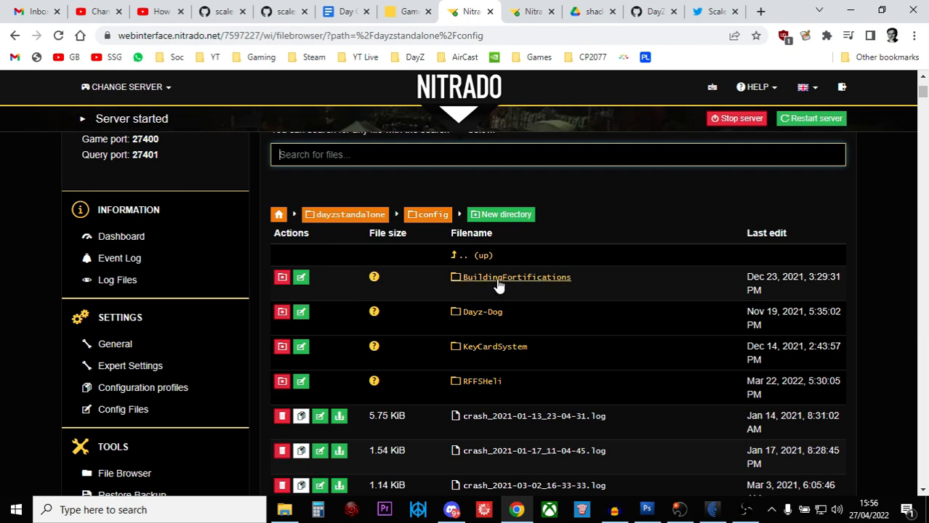
{"action": "mouse_move", "coordinate": [516, 277]}
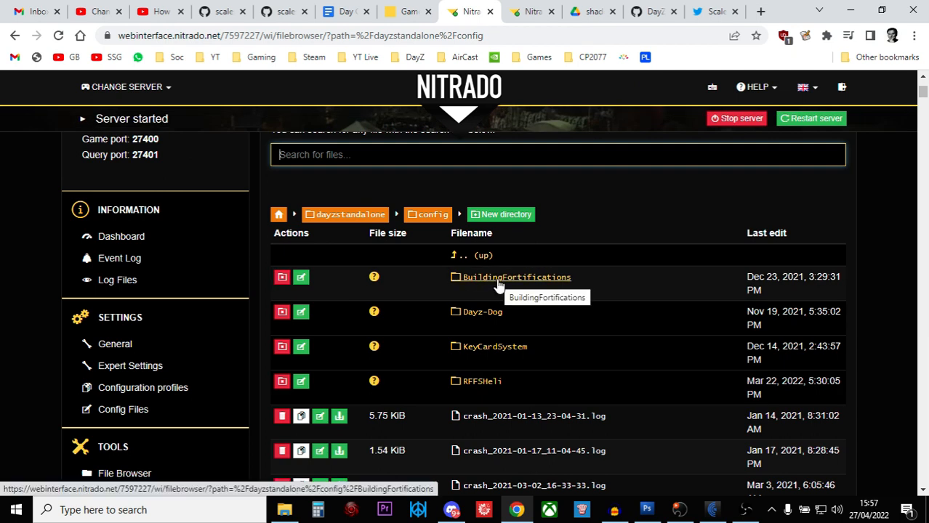
{"action": "mouse_move", "coordinate": [624, 327]}
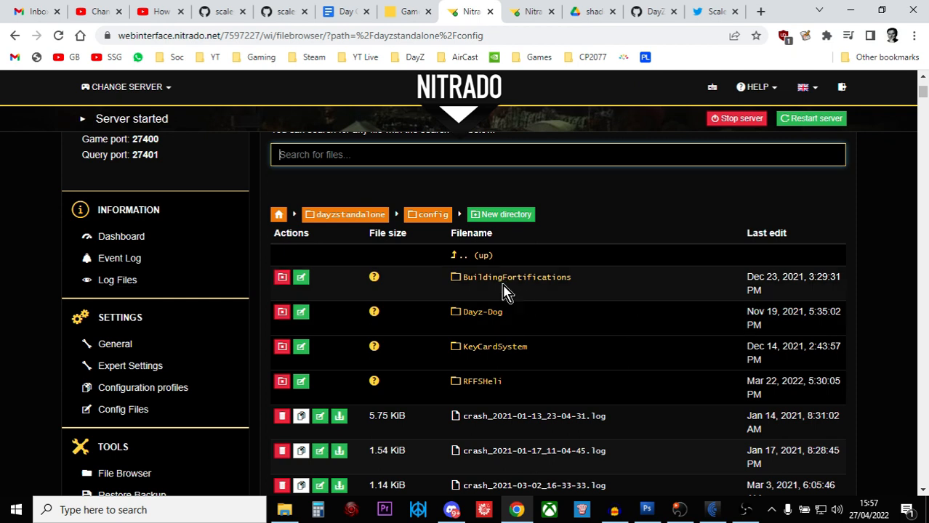
{"action": "mouse_move", "coordinate": [496, 320]}
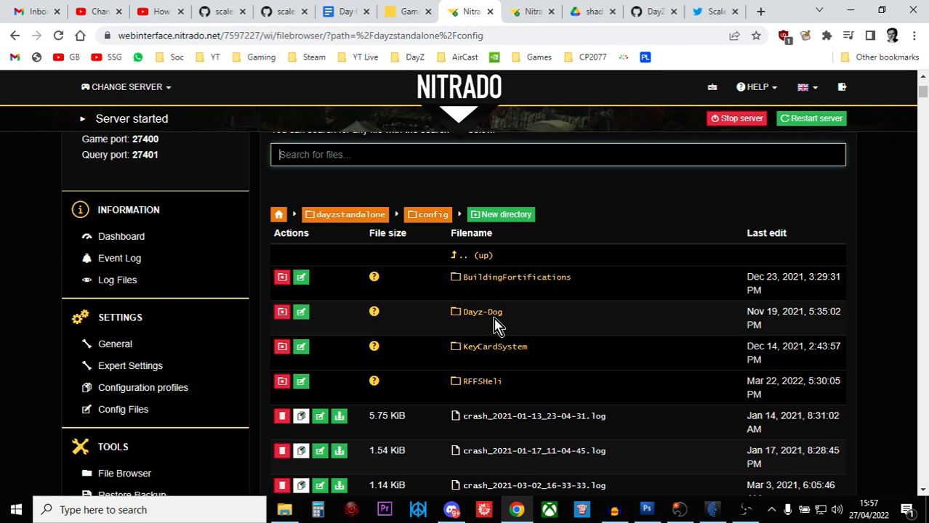
{"action": "mouse_move", "coordinate": [482, 381]}
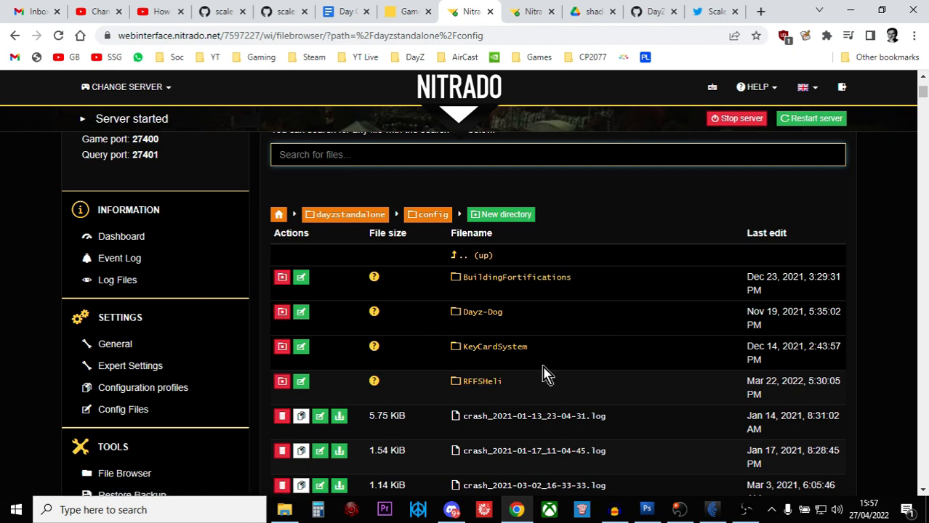
{"action": "mouse_move", "coordinate": [457, 284]}
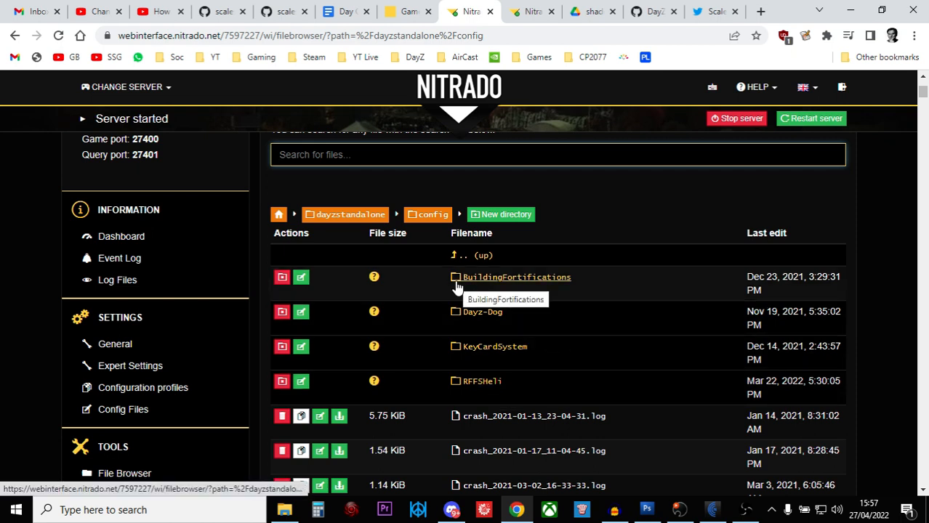
Open RFFSHeli to see MasterConfig.json and RFFSHeli_R22_Config.json
{"action": "scroll", "scroll_direction": "down", "scroll_amount": 3}
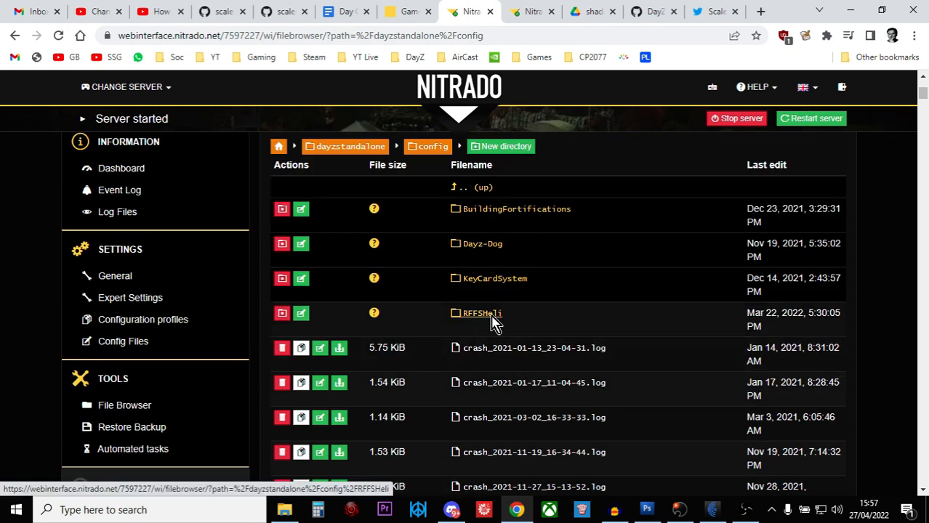
{"action": "left_click", "coordinate": [482, 314]}
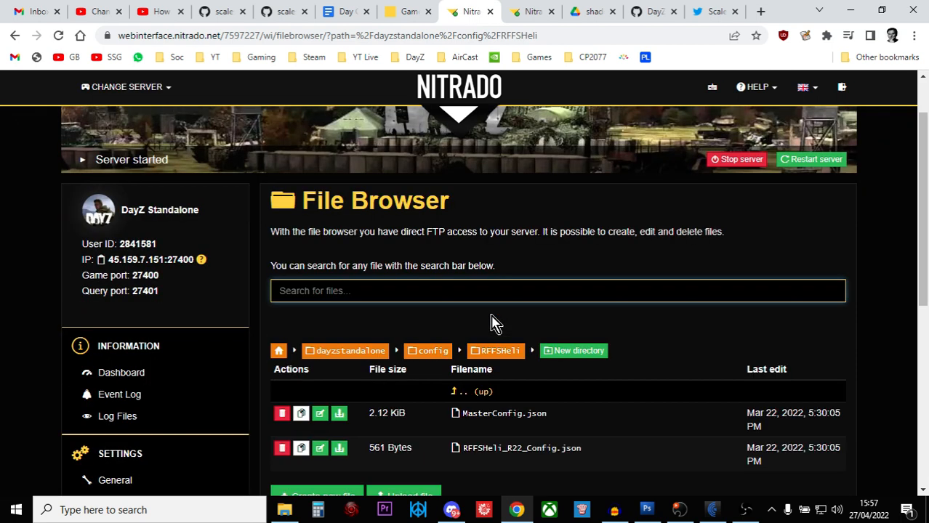
{"action": "scroll", "scroll_direction": "down", "scroll_amount": 3}
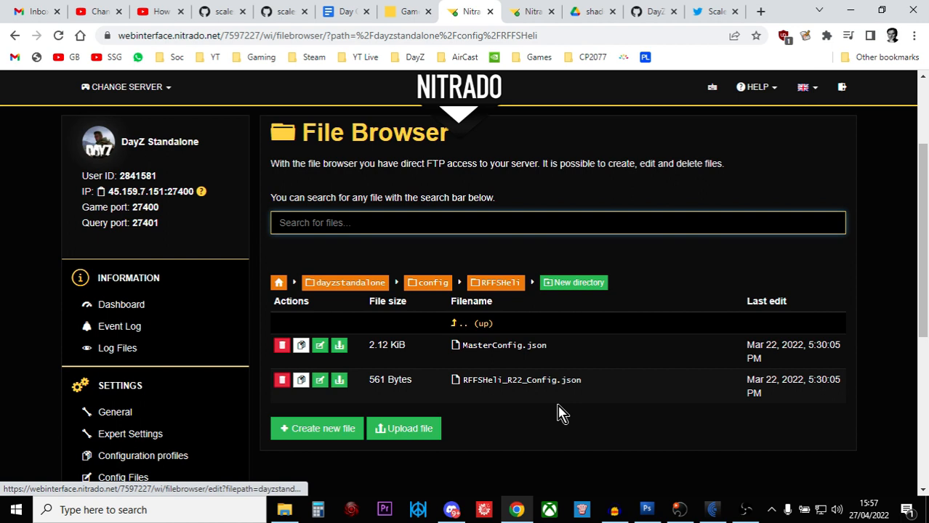
{"action": "left_click", "coordinate": [558, 222]}
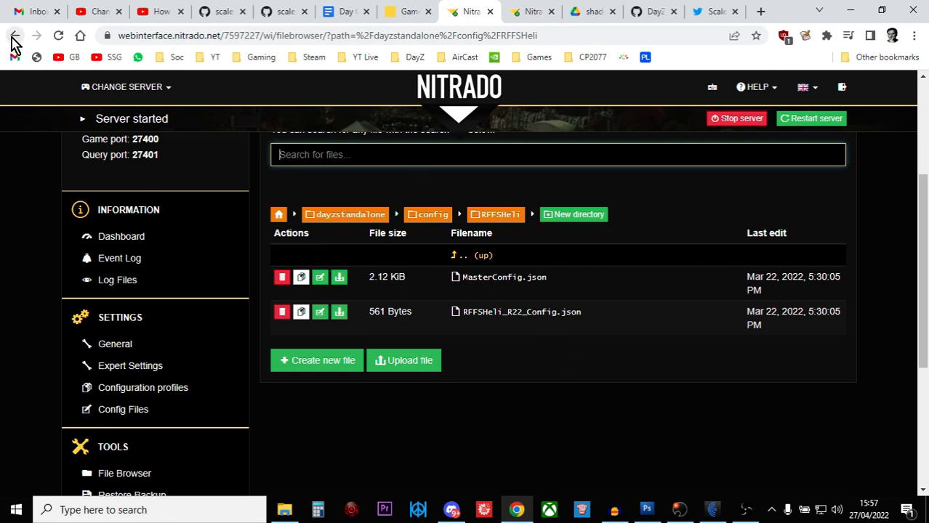
View DayzDog.json in the Dayz-Dog folder, then go back to config
{"action": "left_click", "coordinate": [15, 35]}
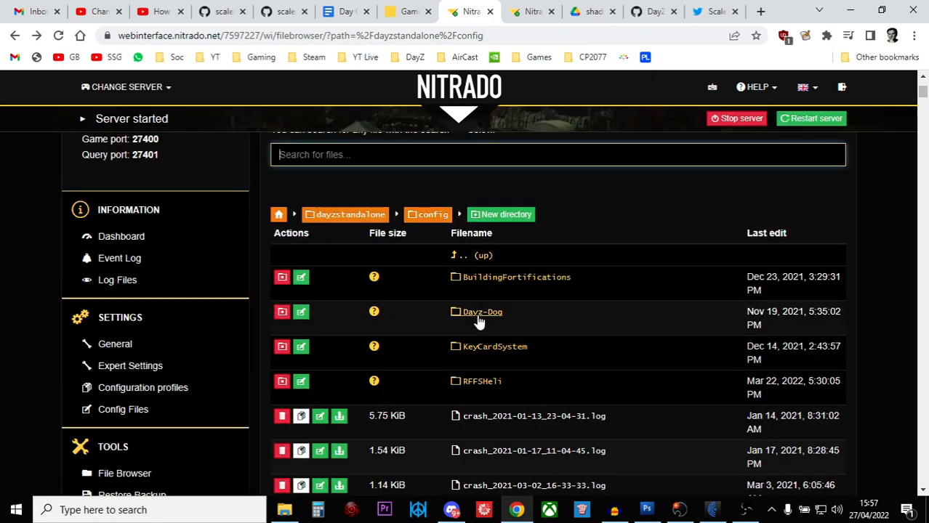
{"action": "left_click", "coordinate": [482, 311]}
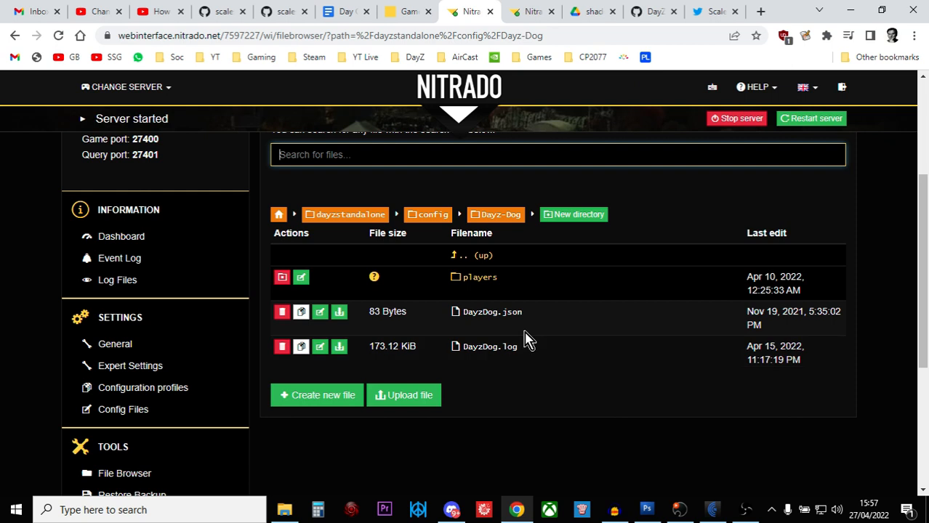
{"action": "mouse_move", "coordinate": [496, 329]}
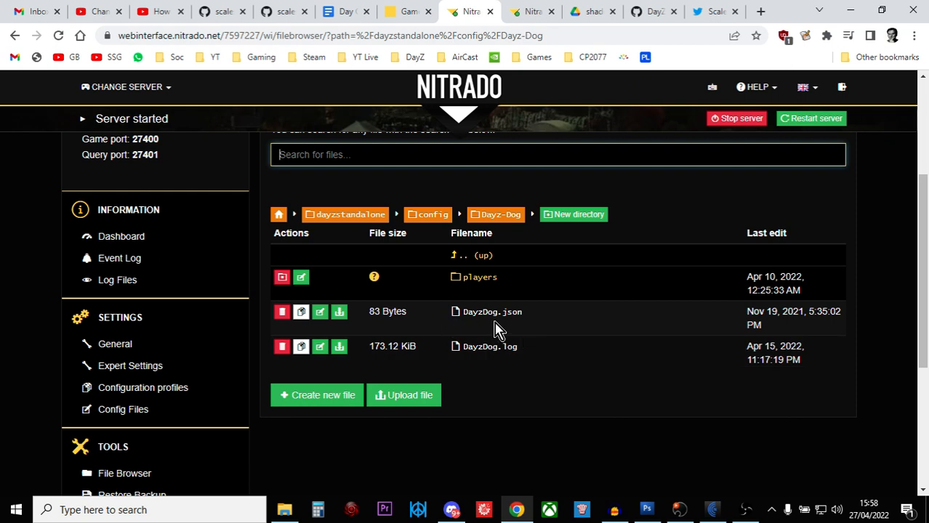
{"action": "left_click", "coordinate": [492, 312]}
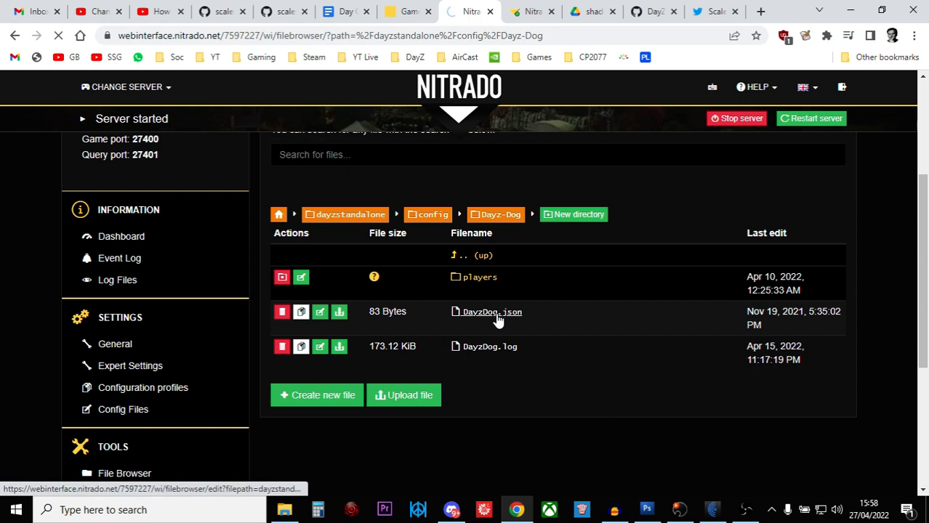
{"action": "left_click", "coordinate": [491, 311]}
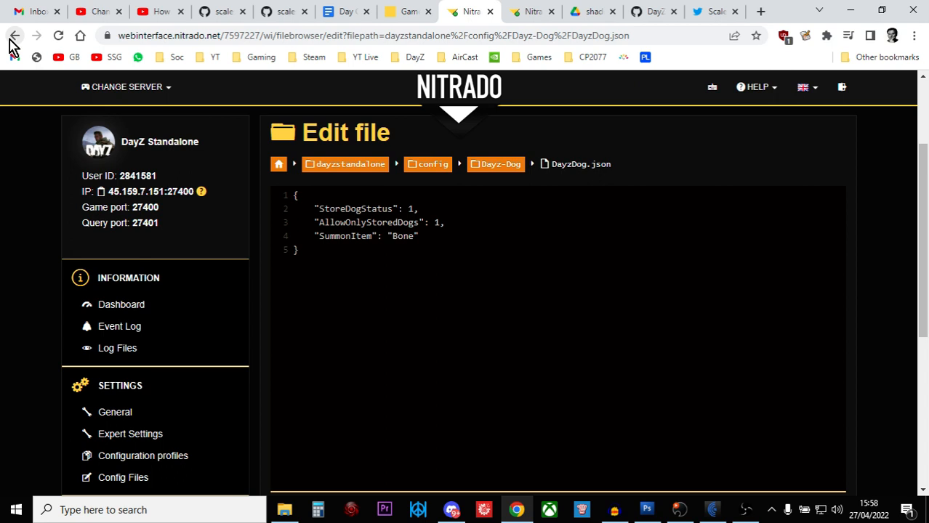
{"action": "left_click", "coordinate": [15, 36]}
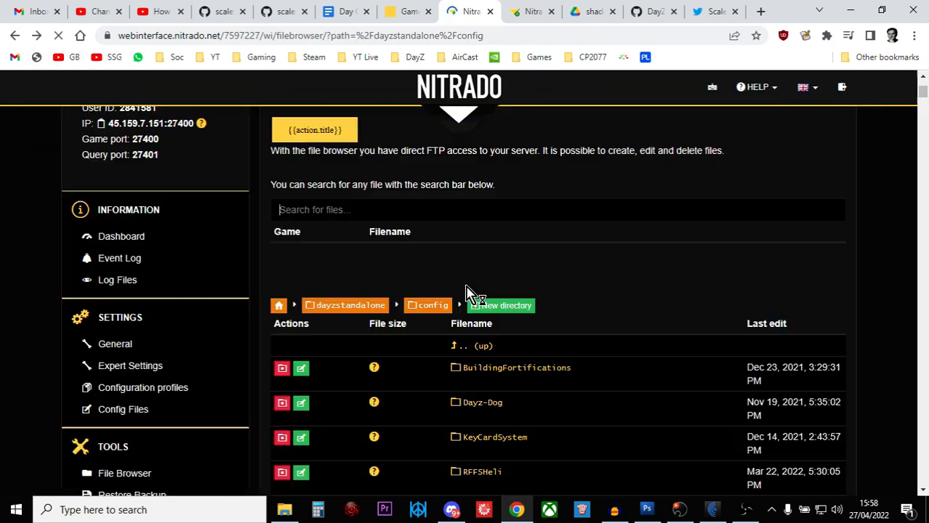
Open RFFSHeli's MasterConfig.json and scroll through its HUD, control and damage settings
{"action": "scroll", "scroll_direction": "down", "scroll_amount": 3}
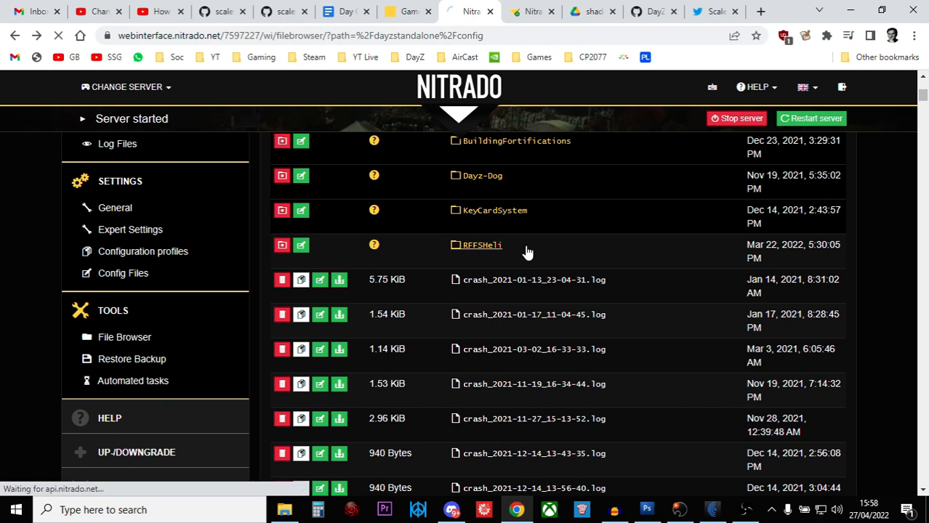
{"action": "left_click", "coordinate": [481, 245]}
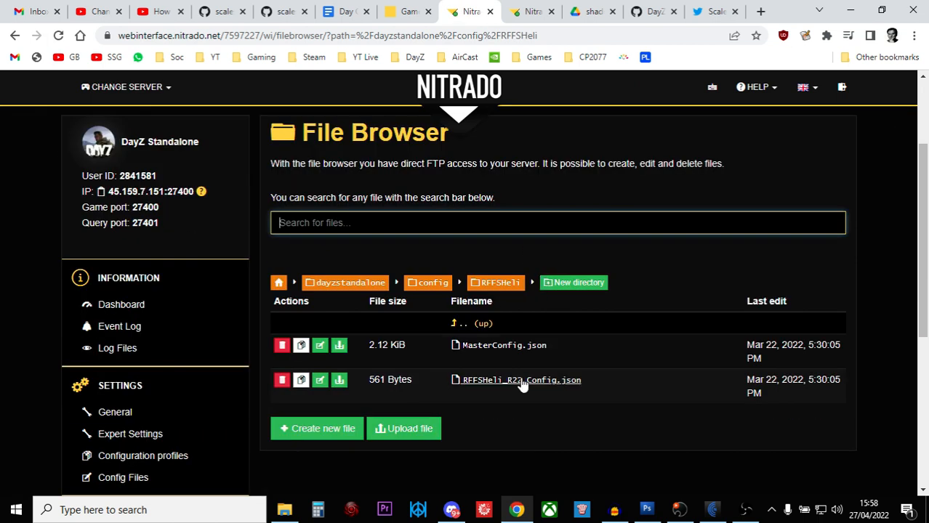
{"action": "mouse_move", "coordinate": [503, 346]}
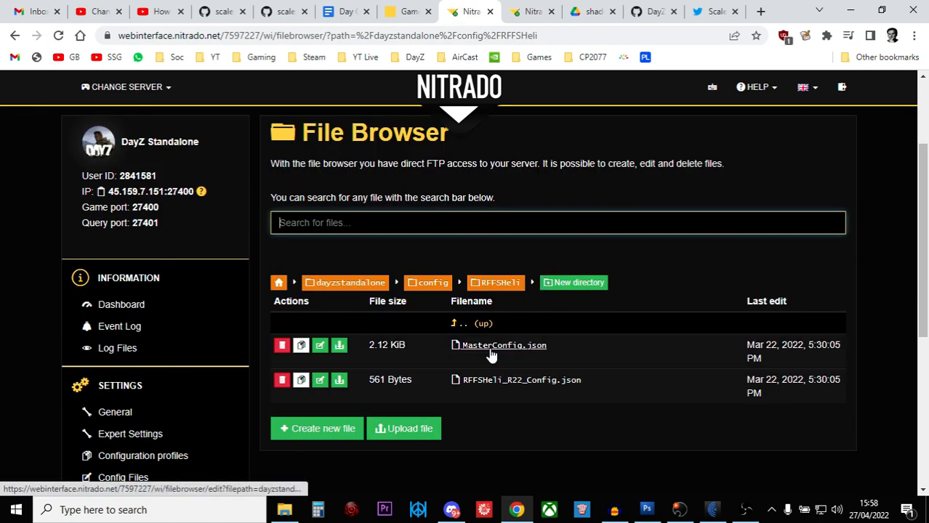
{"action": "left_click", "coordinate": [503, 345]}
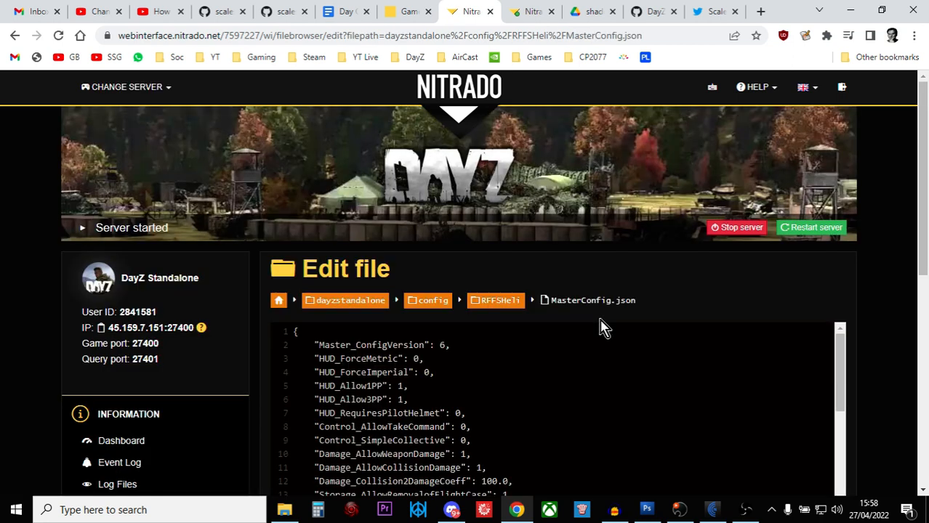
{"action": "scroll", "scroll_direction": "down", "scroll_amount": 3}
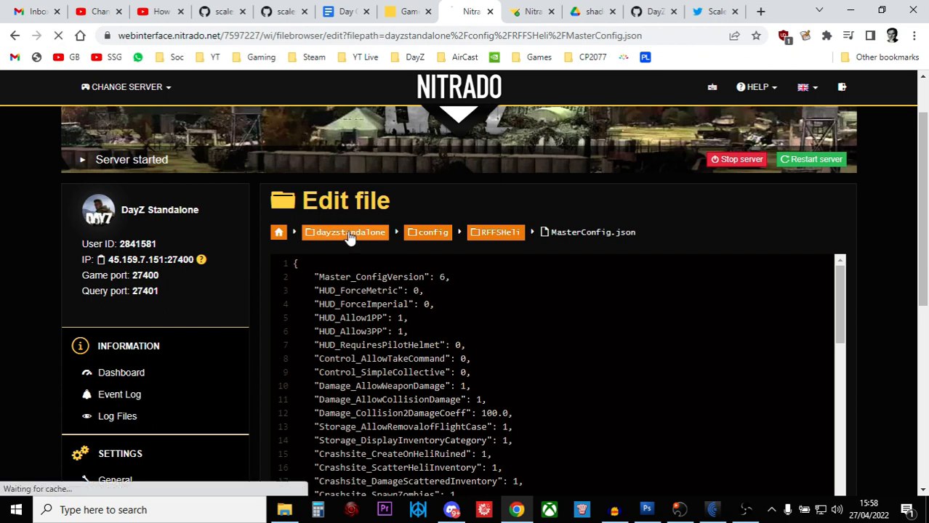
Return to dayzstandalone via breadcrumb, browse its mod folders, and reopen config
{"action": "left_click", "coordinate": [349, 232]}
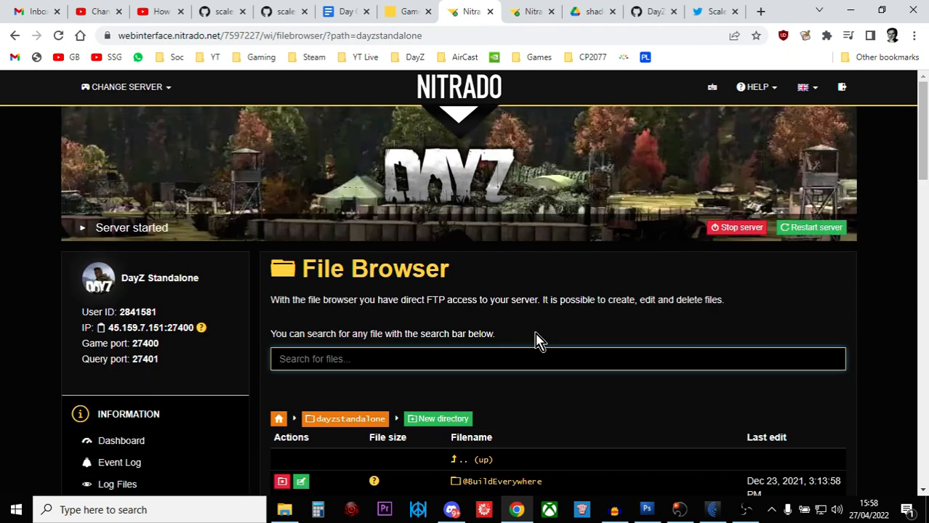
{"action": "scroll", "scroll_direction": "down", "scroll_amount": 3}
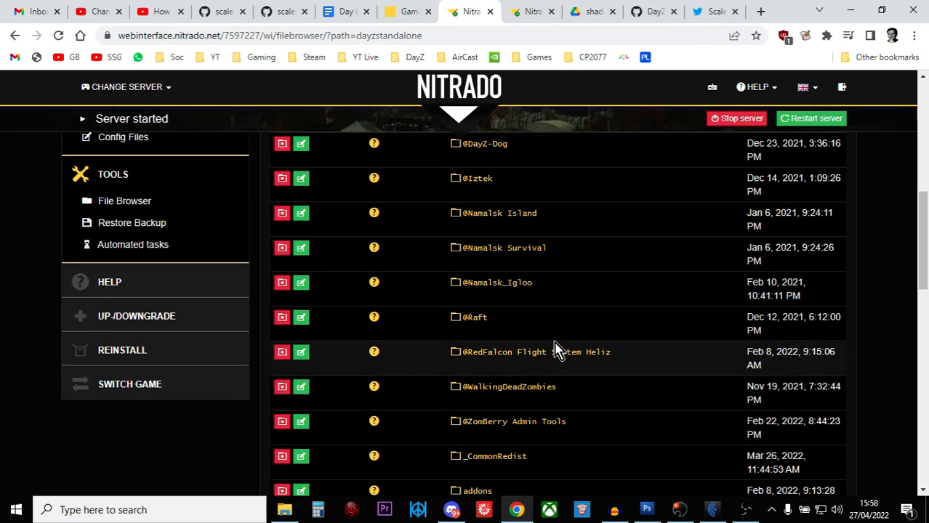
{"action": "scroll", "scroll_direction": "down", "scroll_amount": 3}
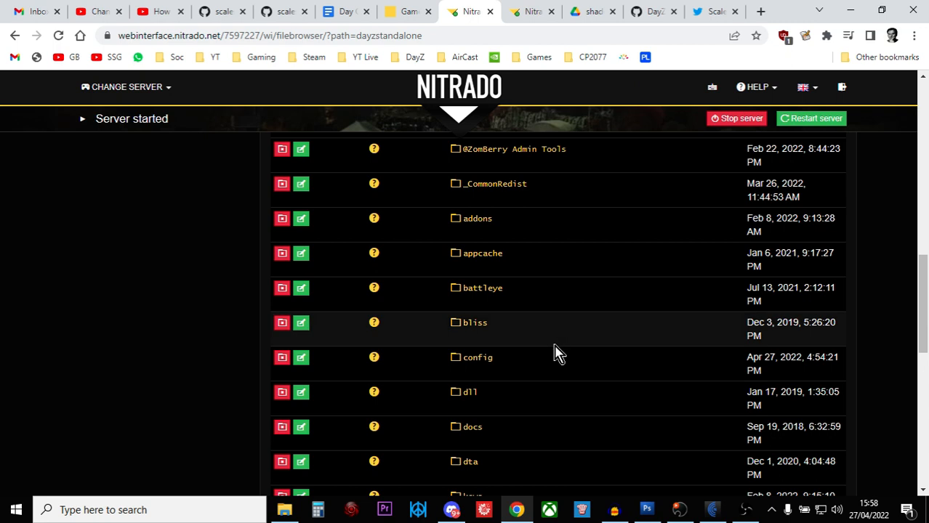
{"action": "scroll", "scroll_direction": "down", "scroll_amount": 3}
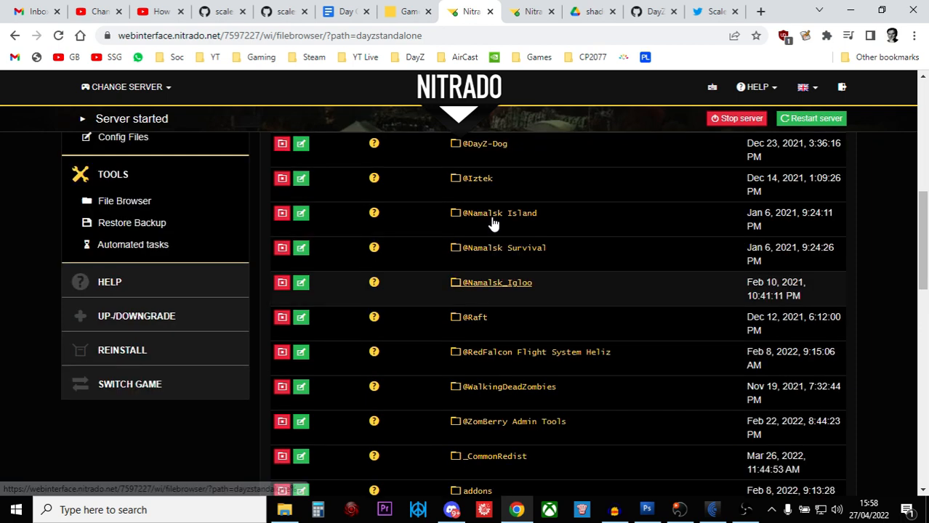
{"action": "scroll", "scroll_direction": "down", "scroll_amount": 3}
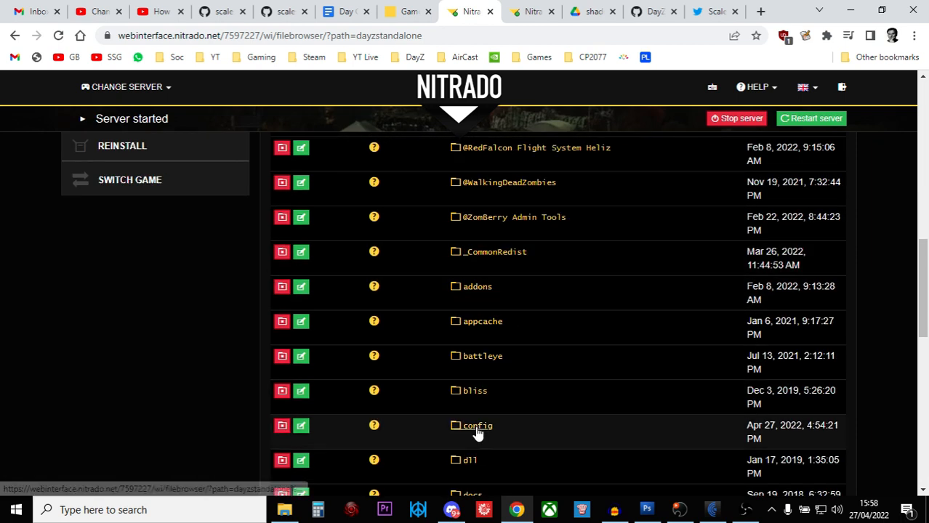
{"action": "left_click", "coordinate": [477, 425]}
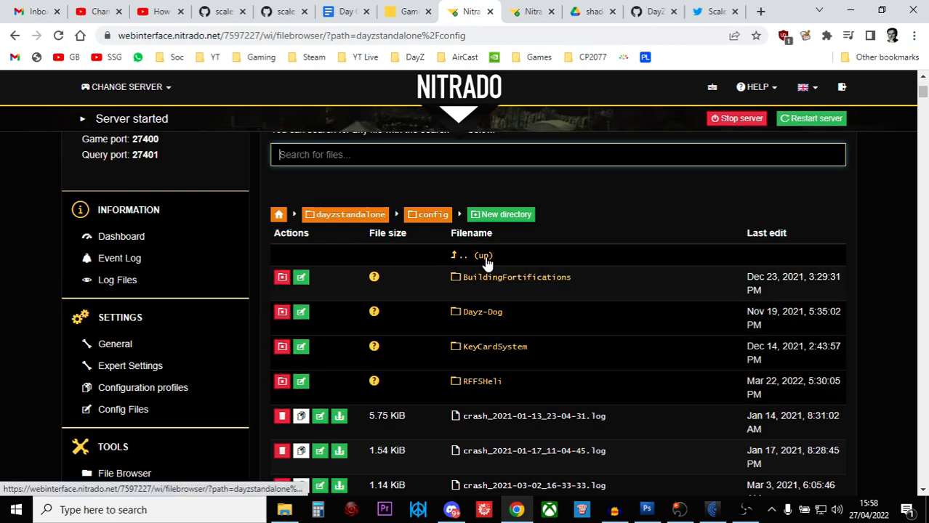
{"action": "mouse_move", "coordinate": [484, 311]}
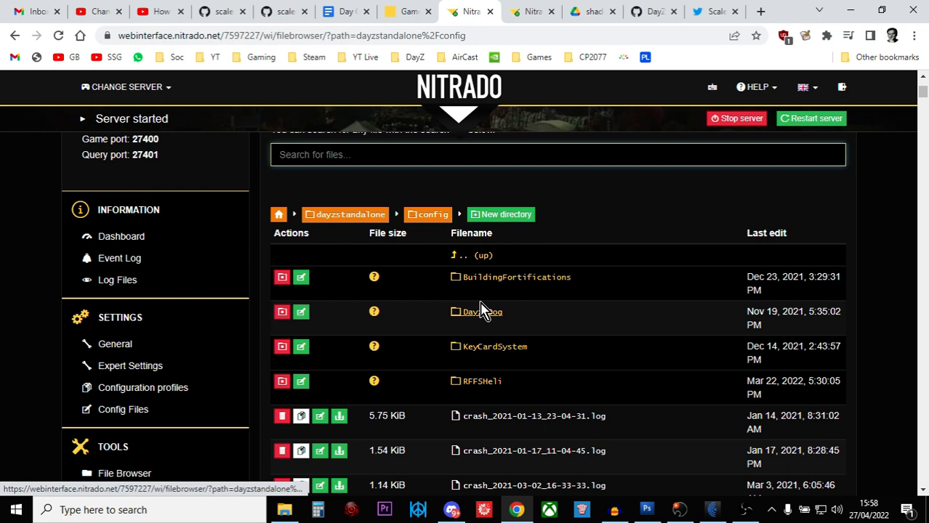
{"action": "mouse_move", "coordinate": [482, 346]}
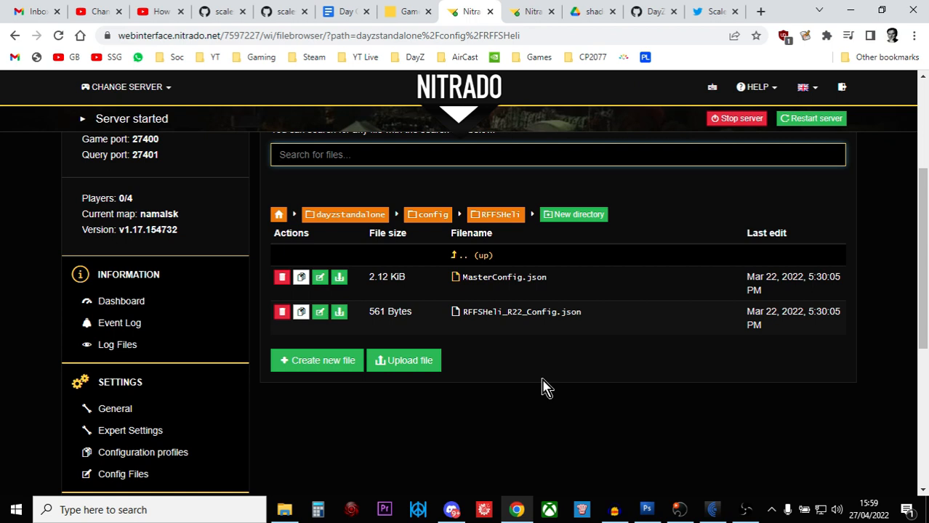
{"action": "mouse_move", "coordinate": [609, 396]}
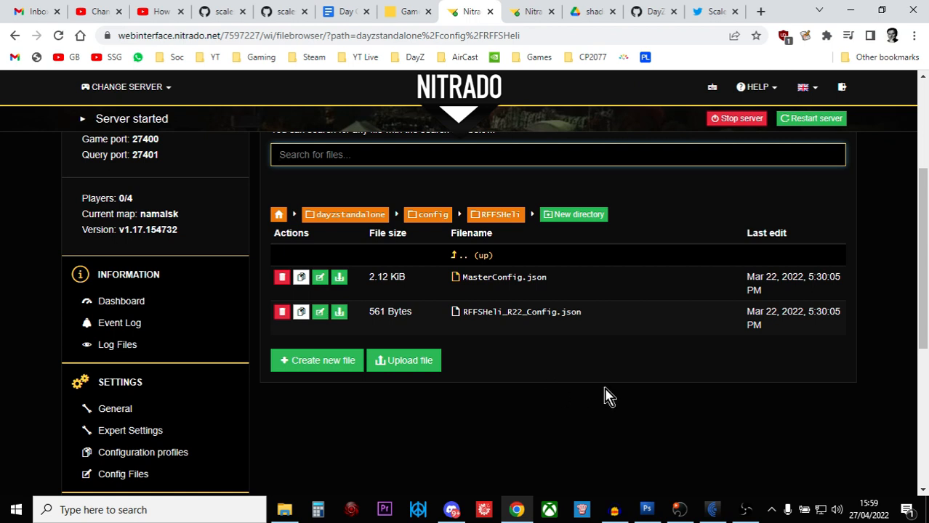
{"action": "mouse_move", "coordinate": [696, 435]}
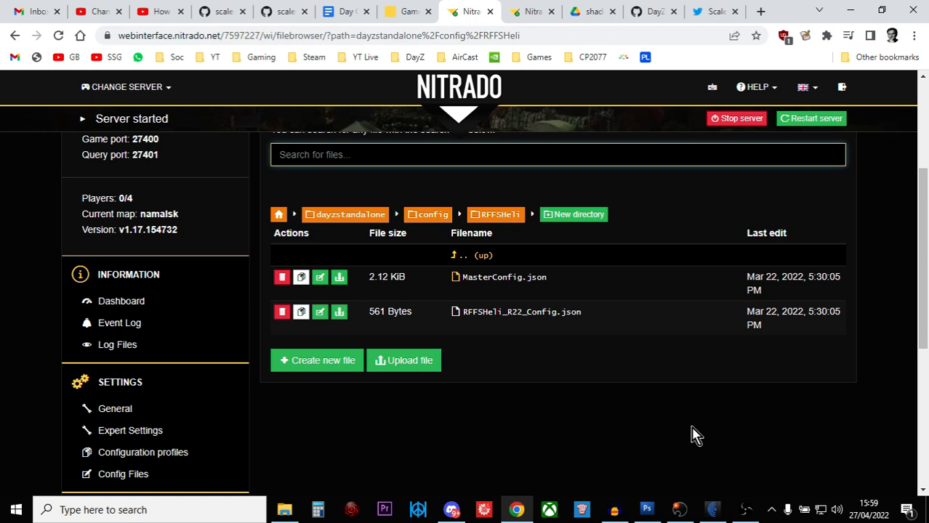